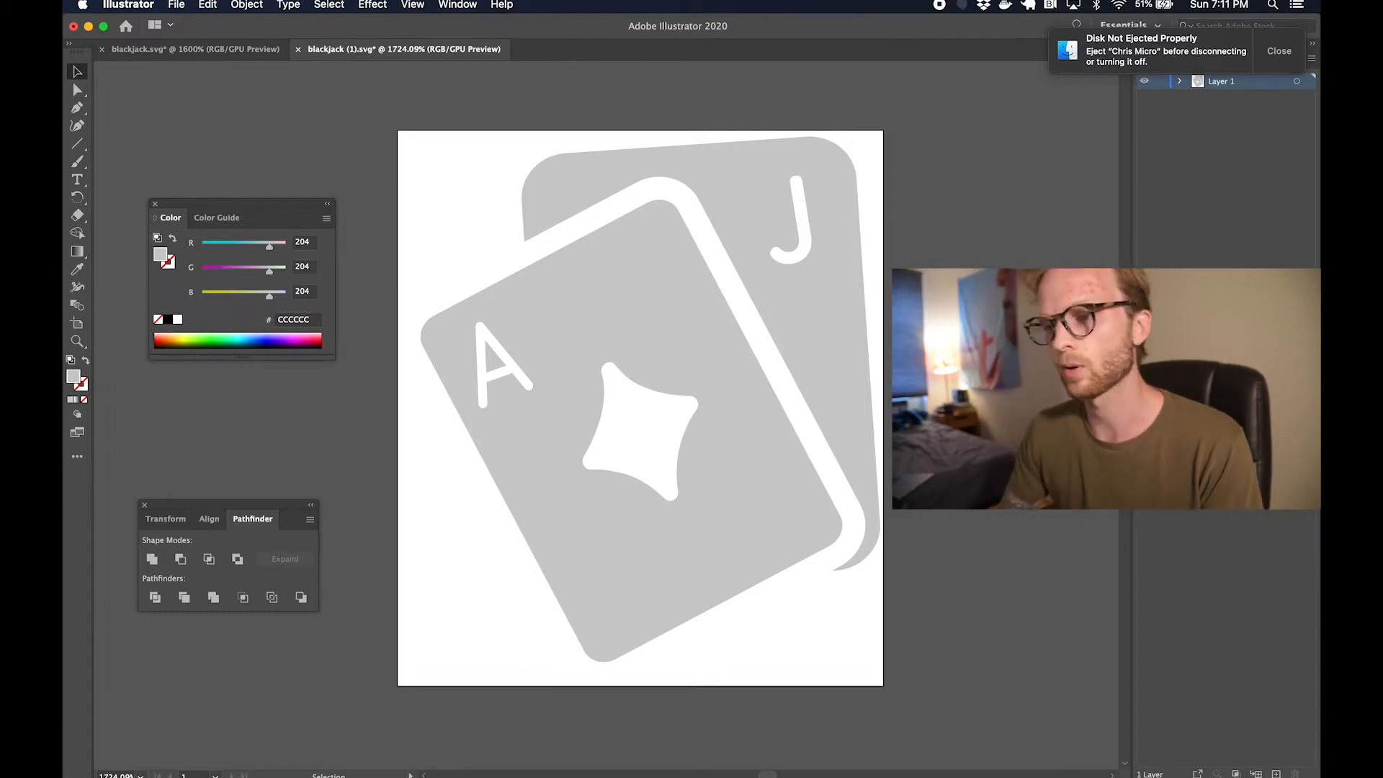
- Fill the back jack card with the darker grey #8E8E8E
left_click(812, 255)
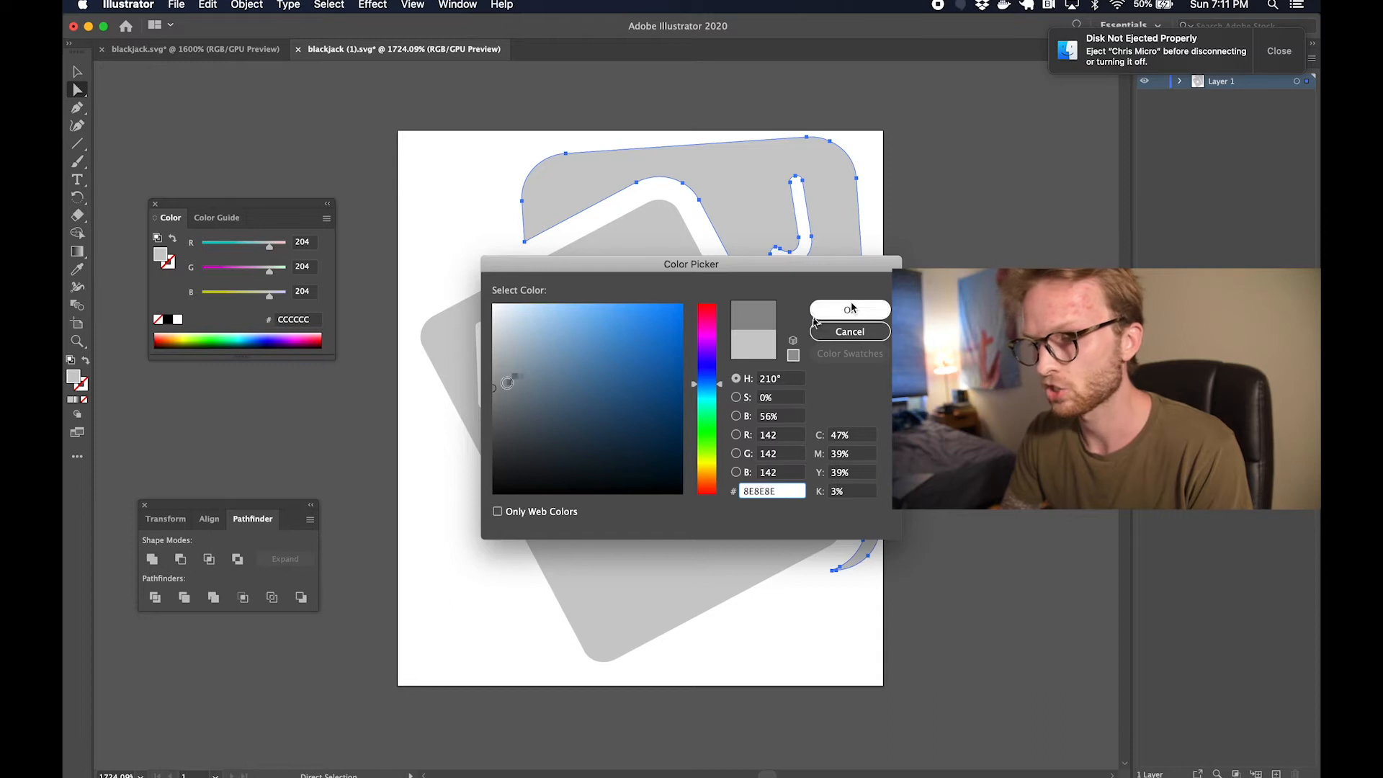
left_click(848, 309)
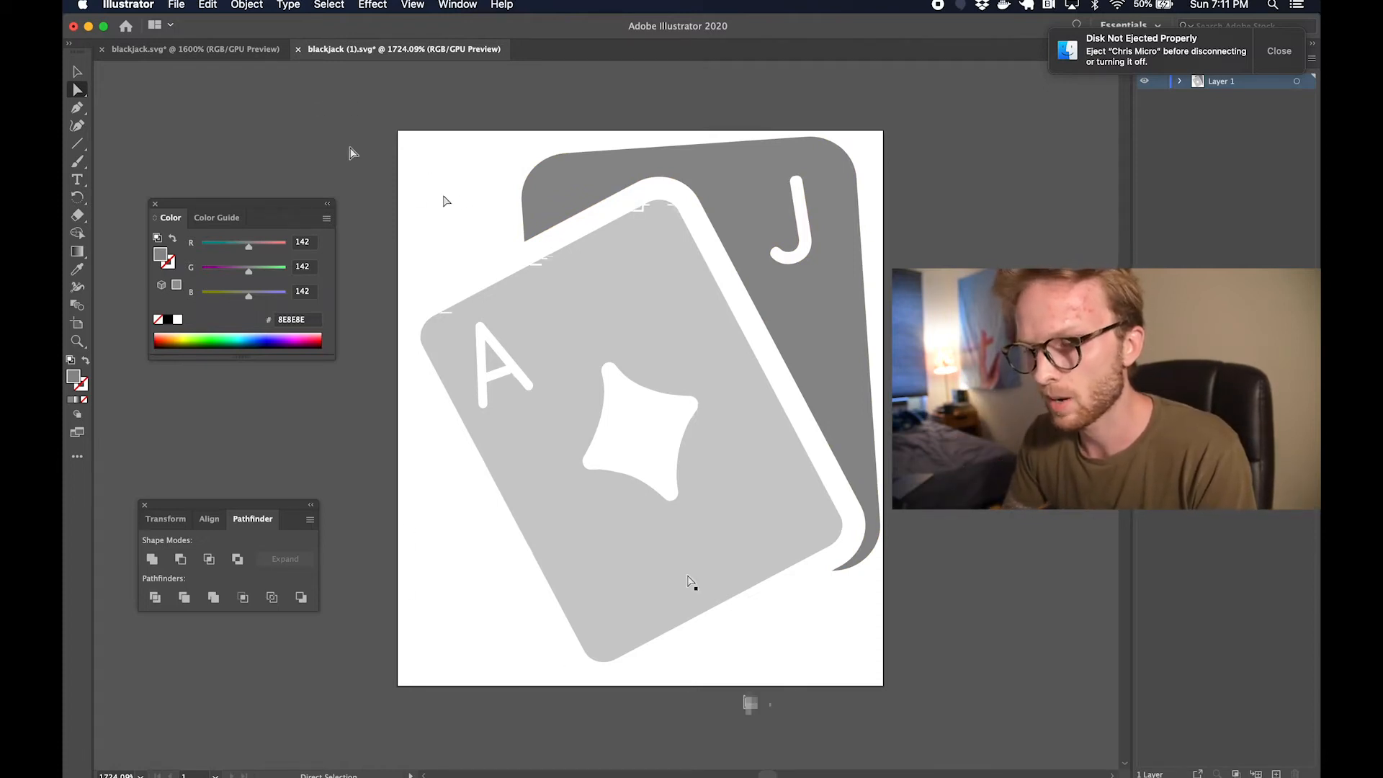
- Check the Object menu for the compound path command, then dismiss it unchanged
left_click(247, 5)
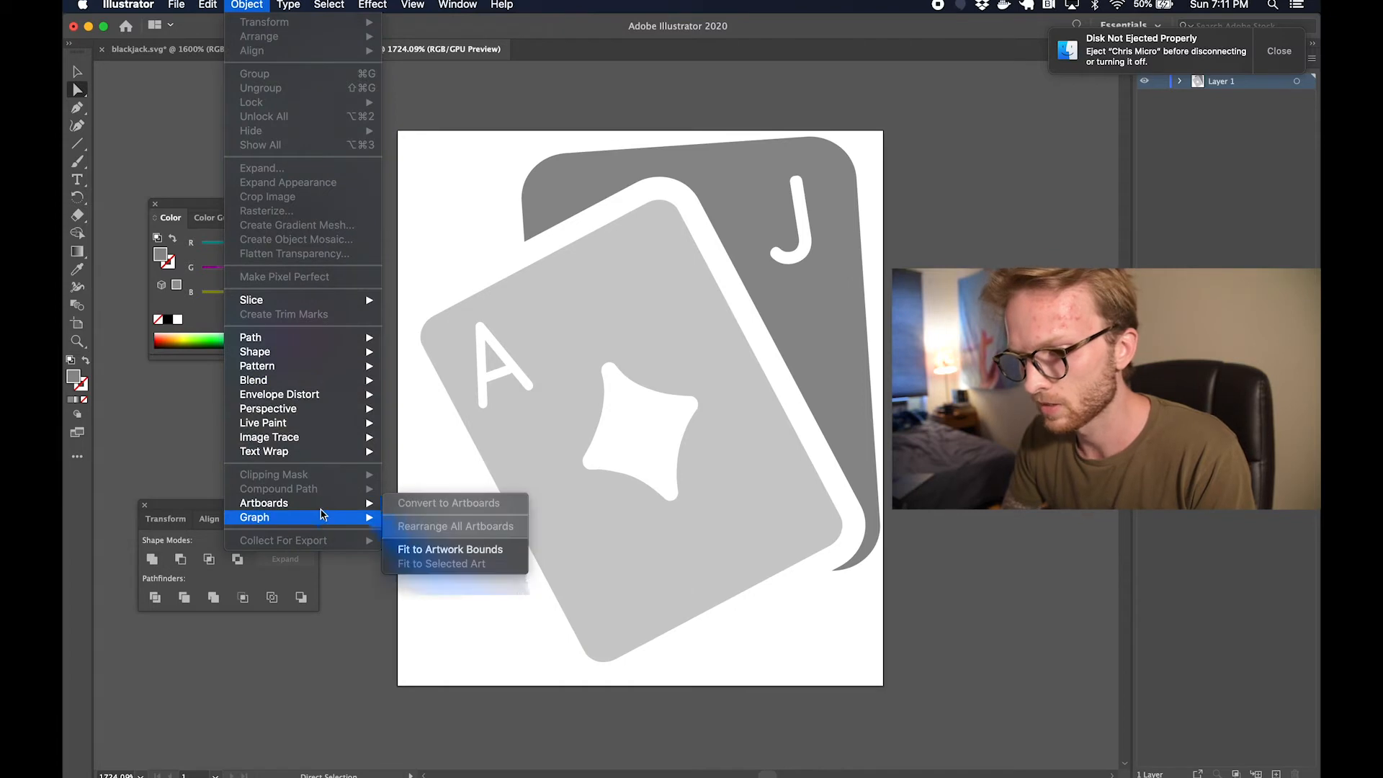
left_click(450, 549)
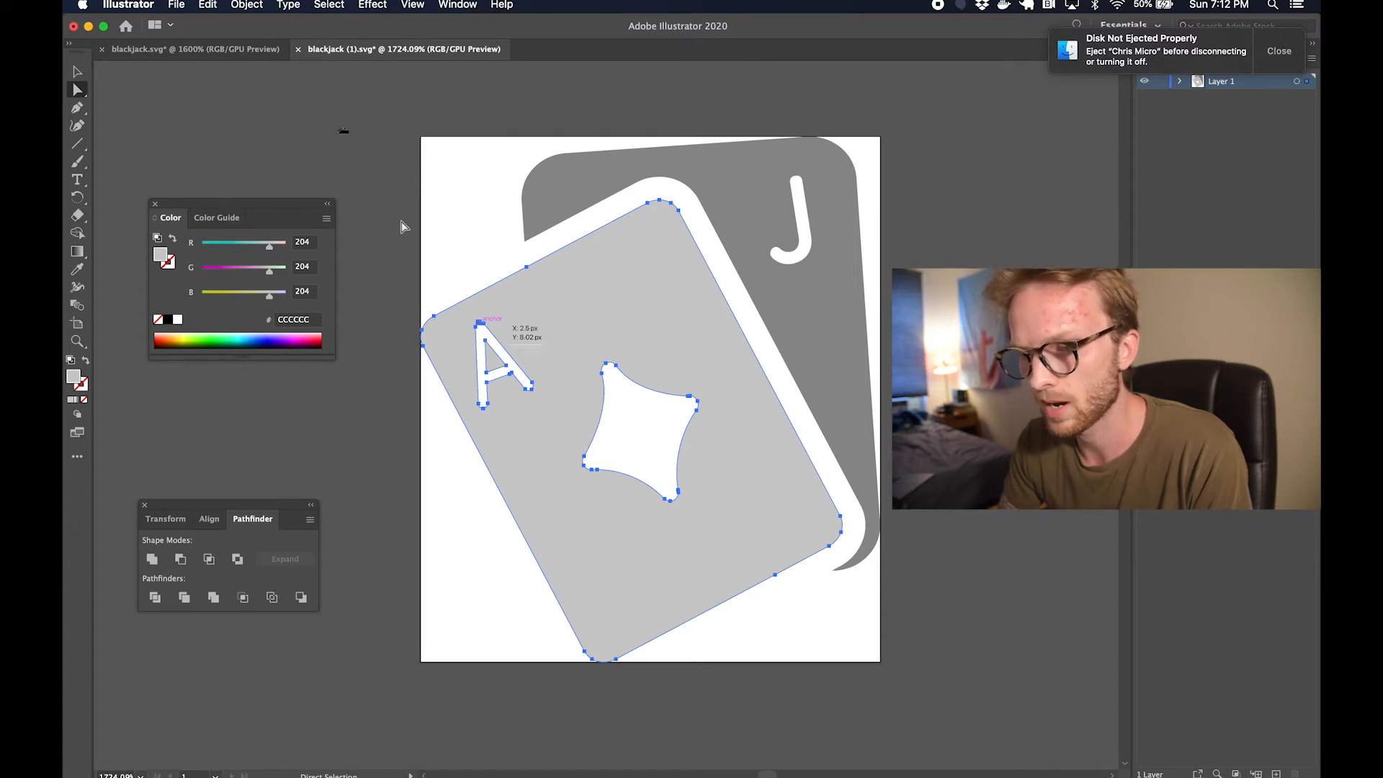
- Make separate compound paths for the ace card and the jack card with its J cutout
left_click(246, 5)
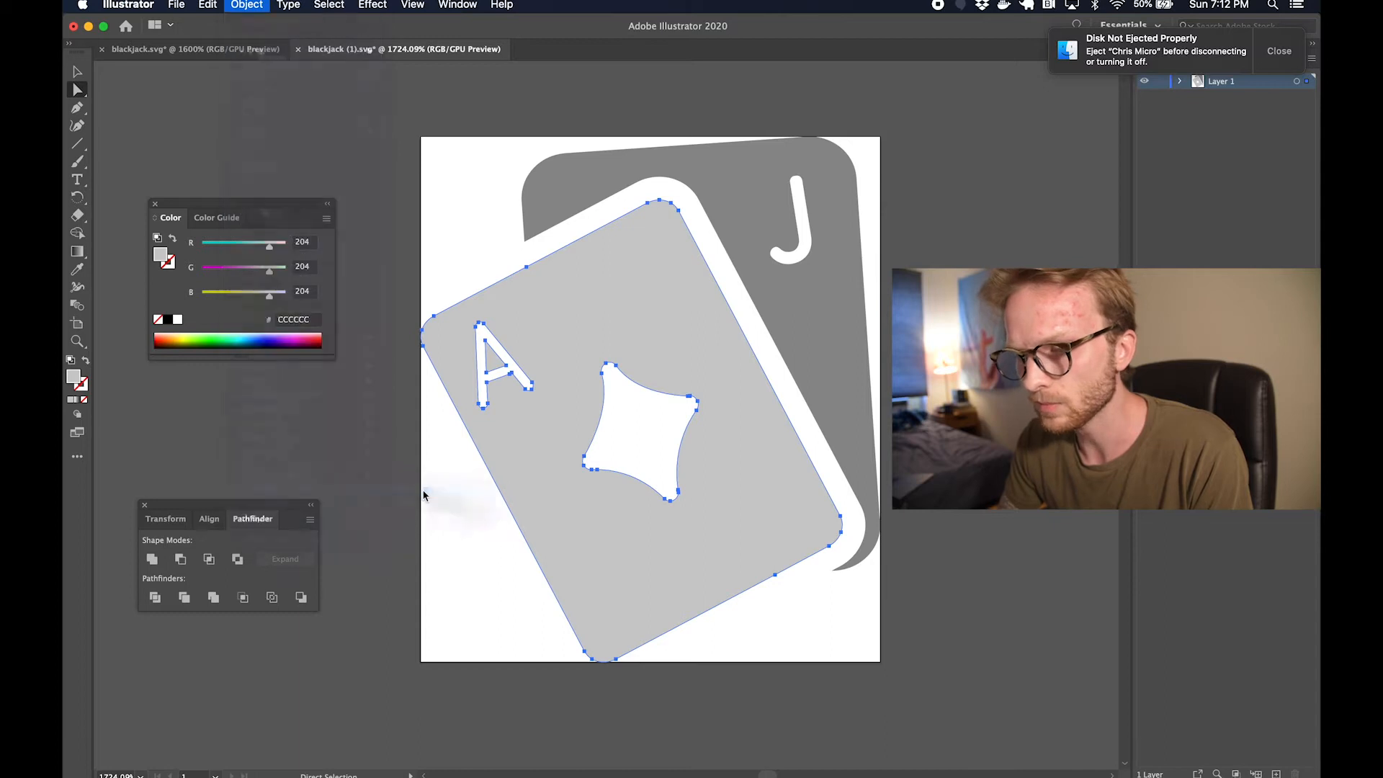
left_click(384, 190)
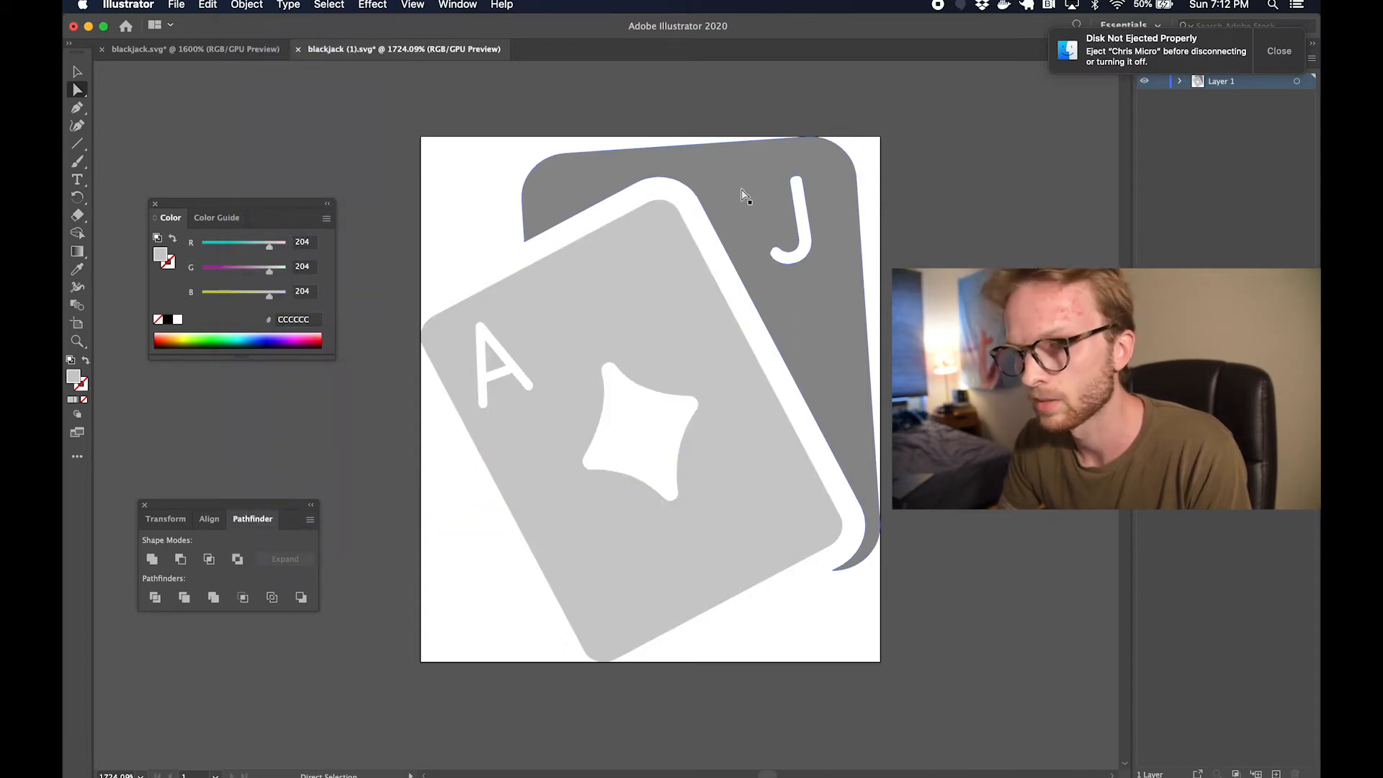
left_click(247, 7)
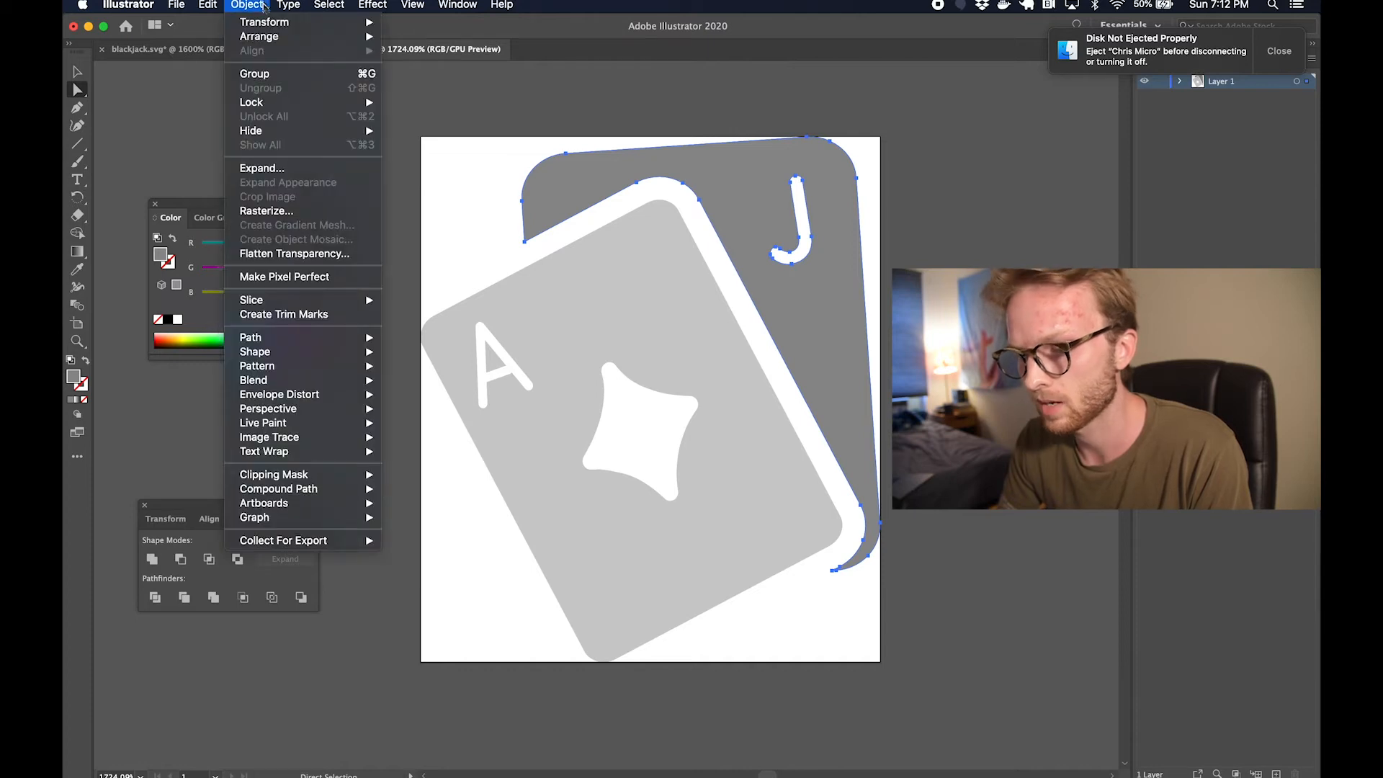
mouse_move(278, 489)
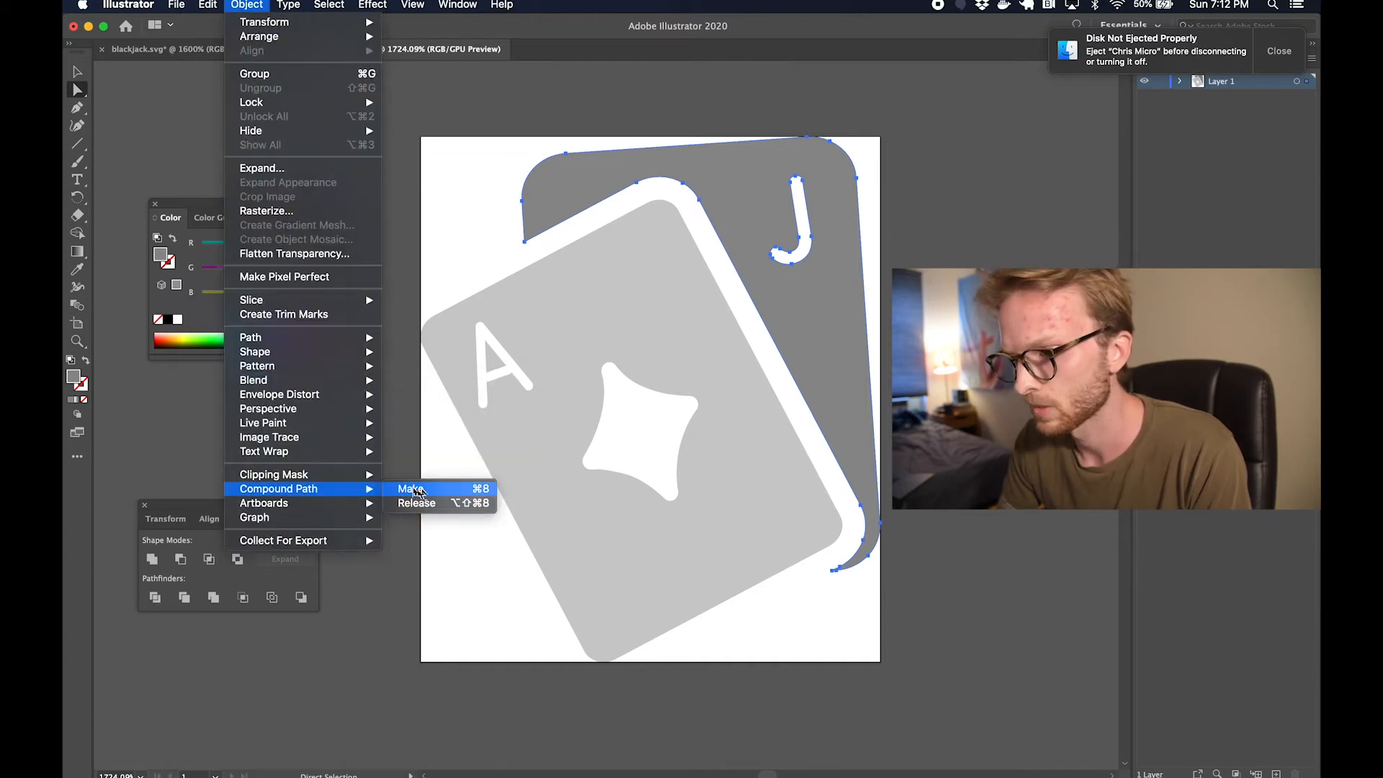
left_click(410, 488)
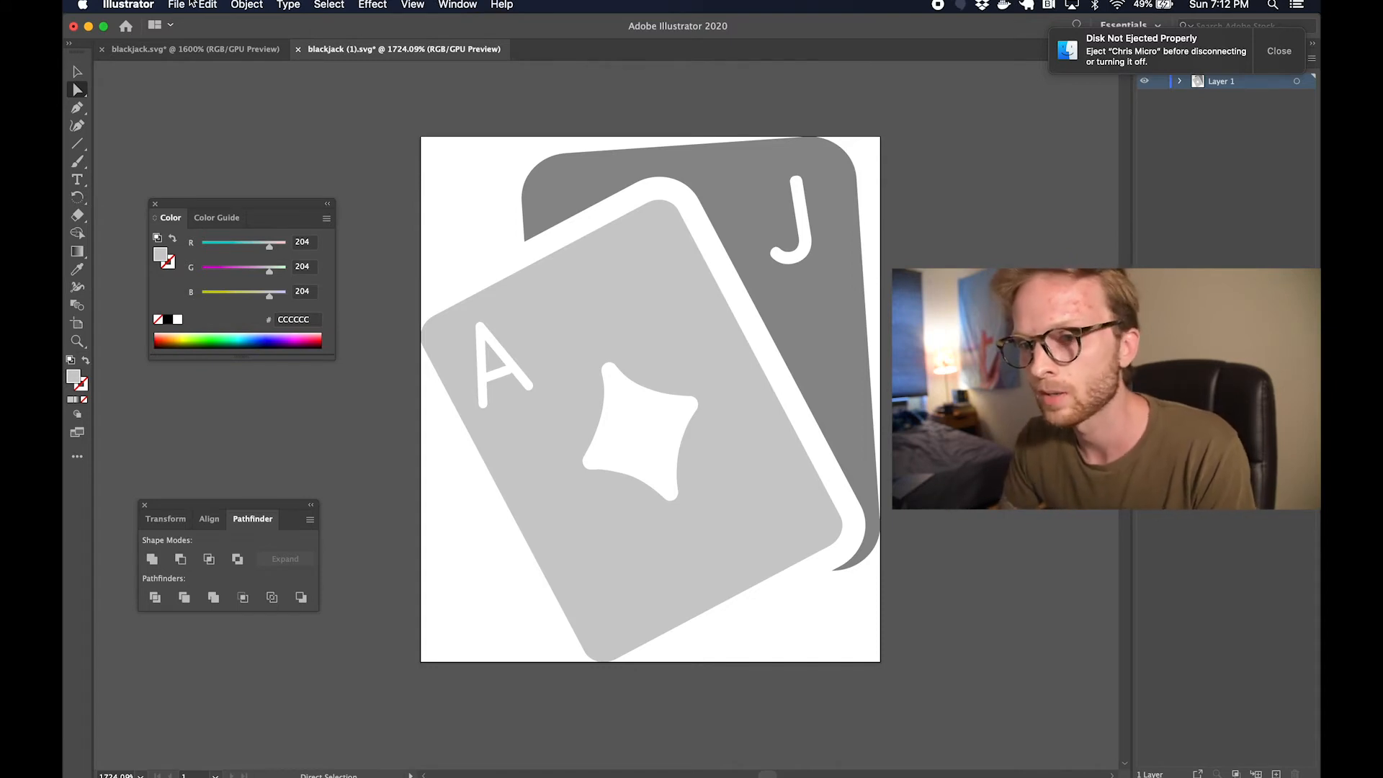
- Save the two-card icon in SVG format and view its SVG code
left_click(176, 6)
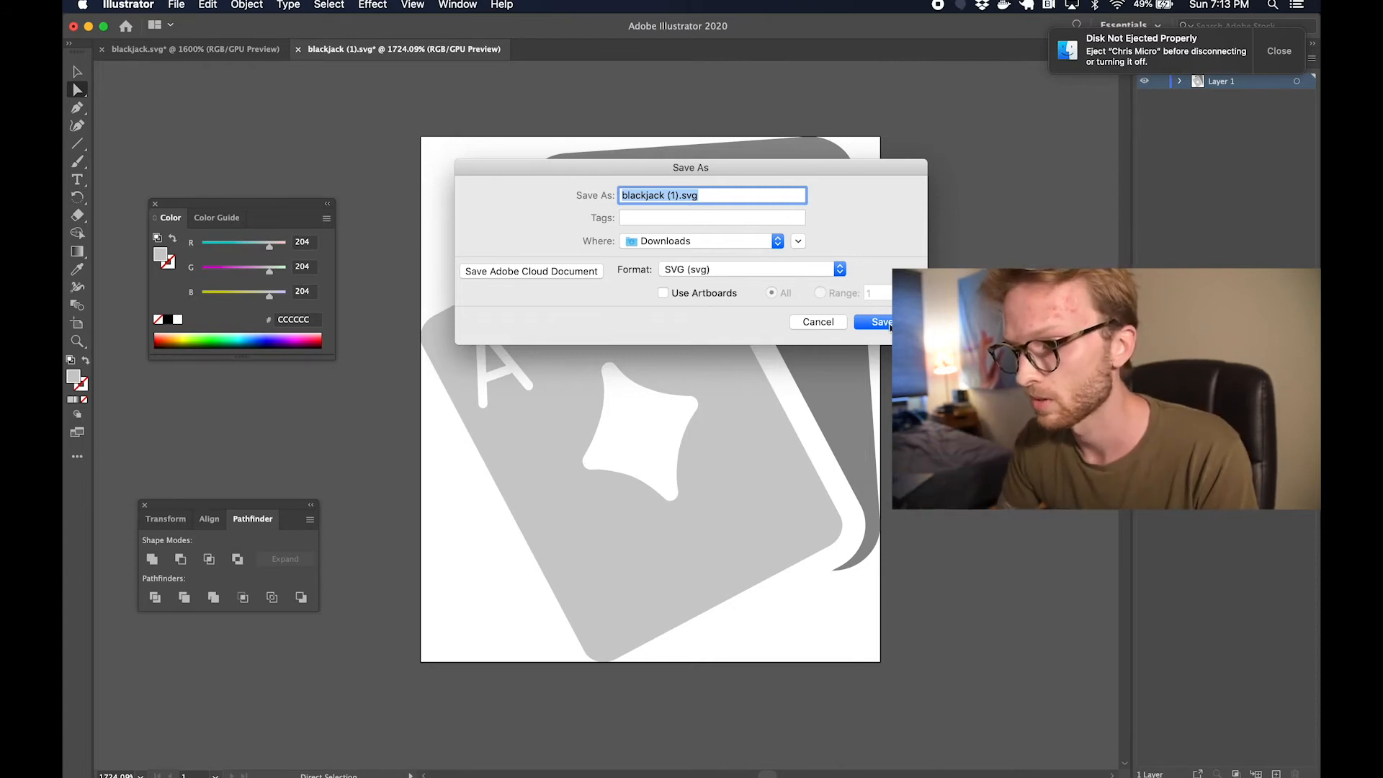
left_click(880, 321)
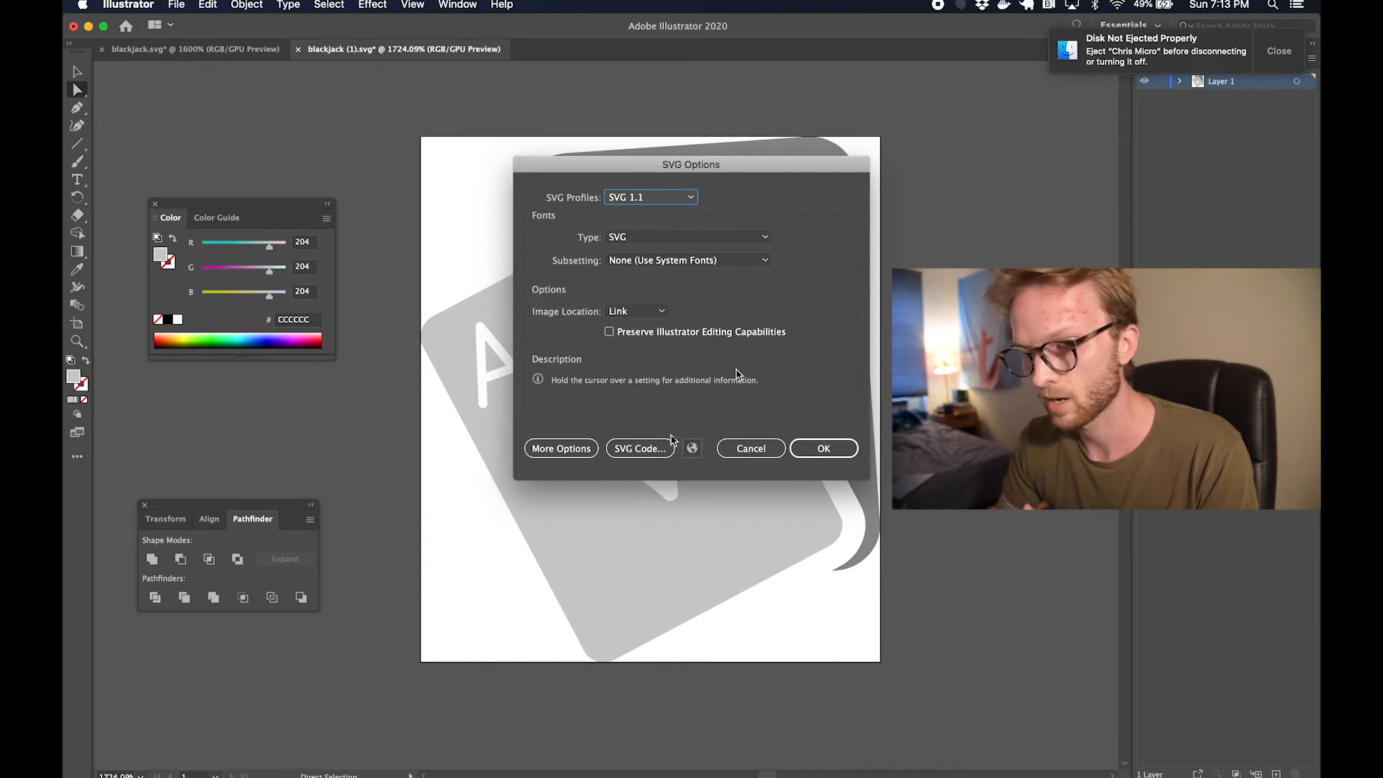
mouse_move(639, 448)
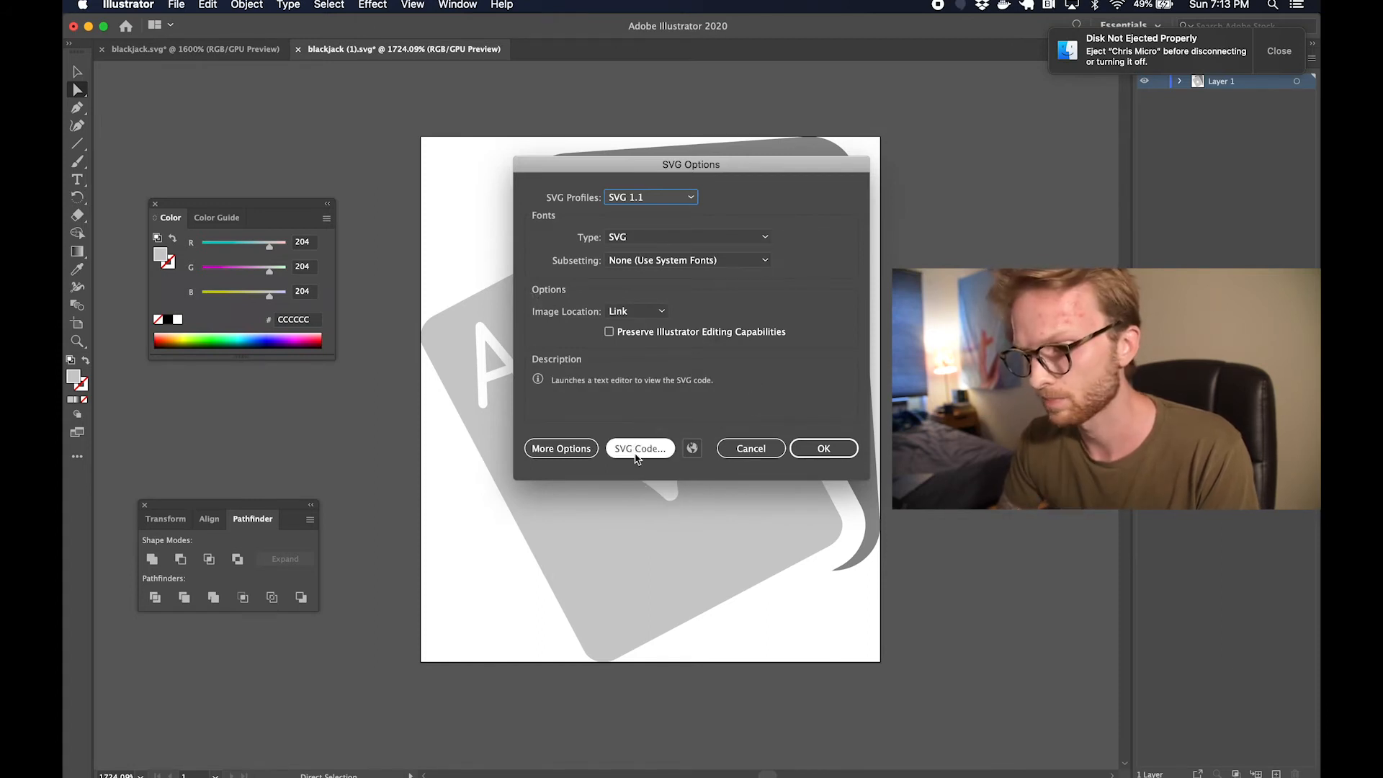
left_click(640, 448)
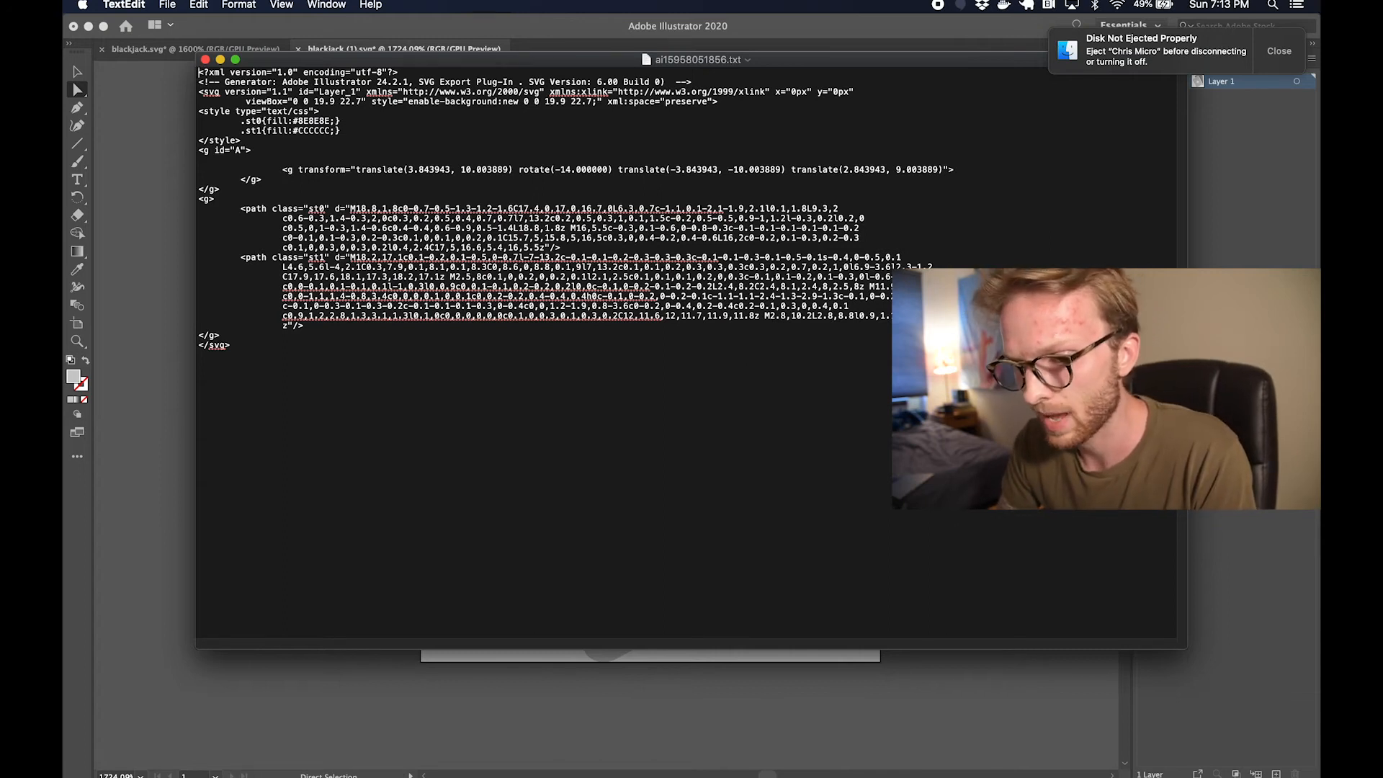
double_click(253, 208)
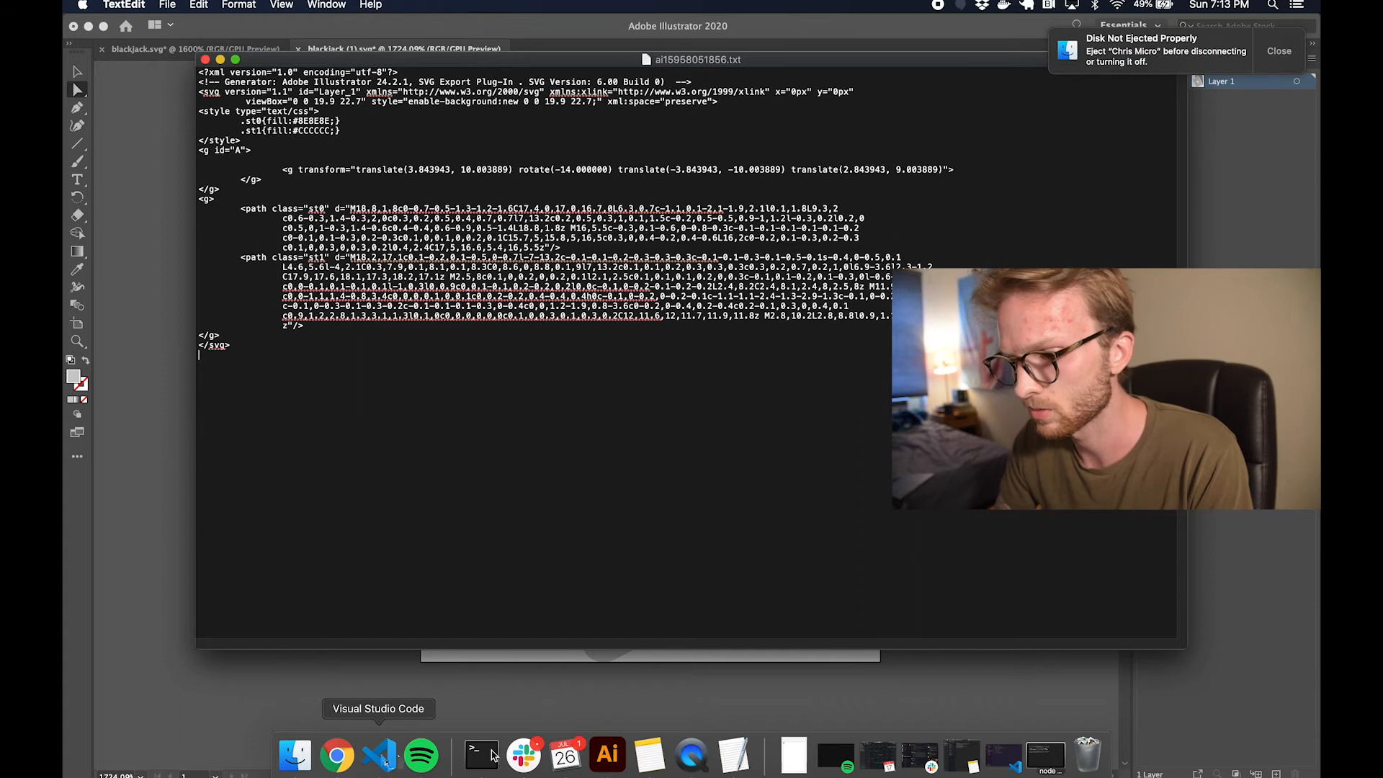
- In VS Code, add a Dice folder under components/Icons containing a new Dice.js file
left_click(378, 755)
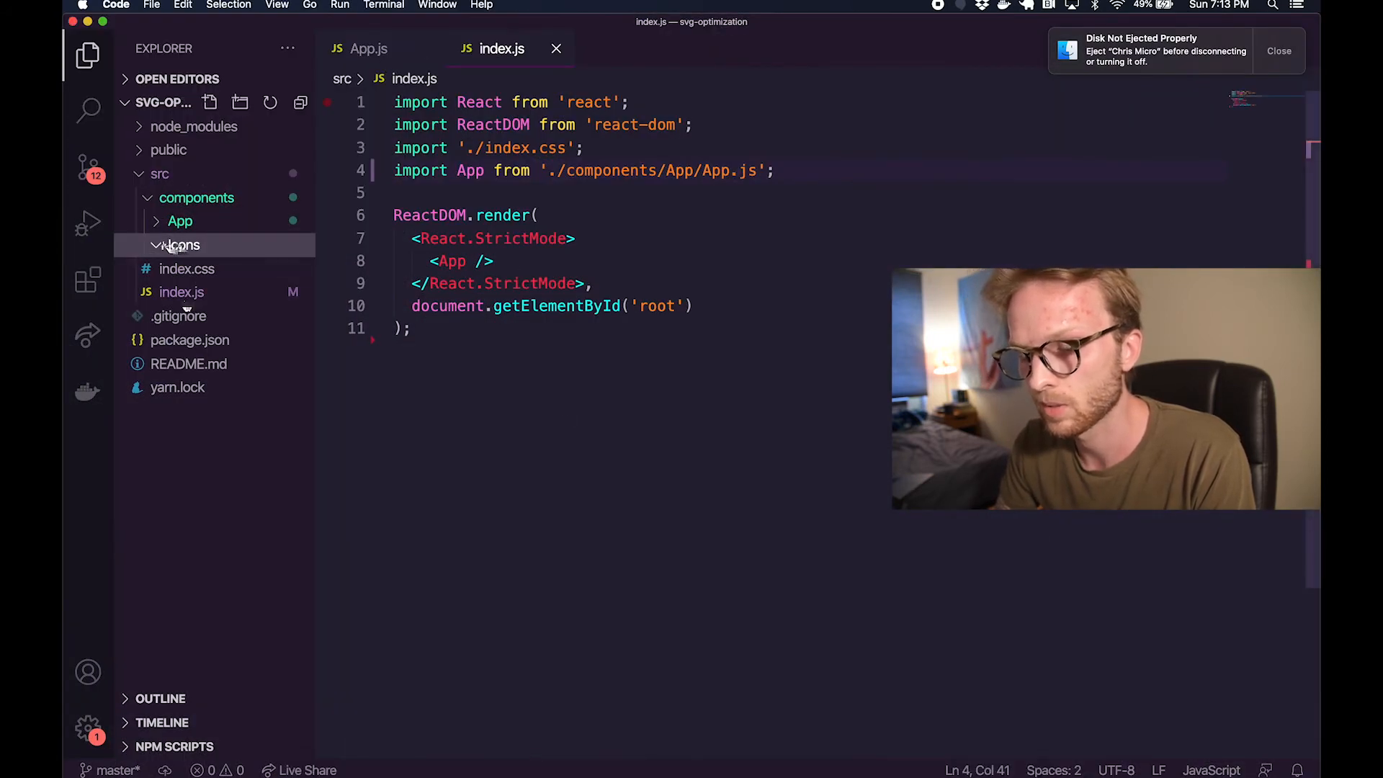
left_click(180, 244)
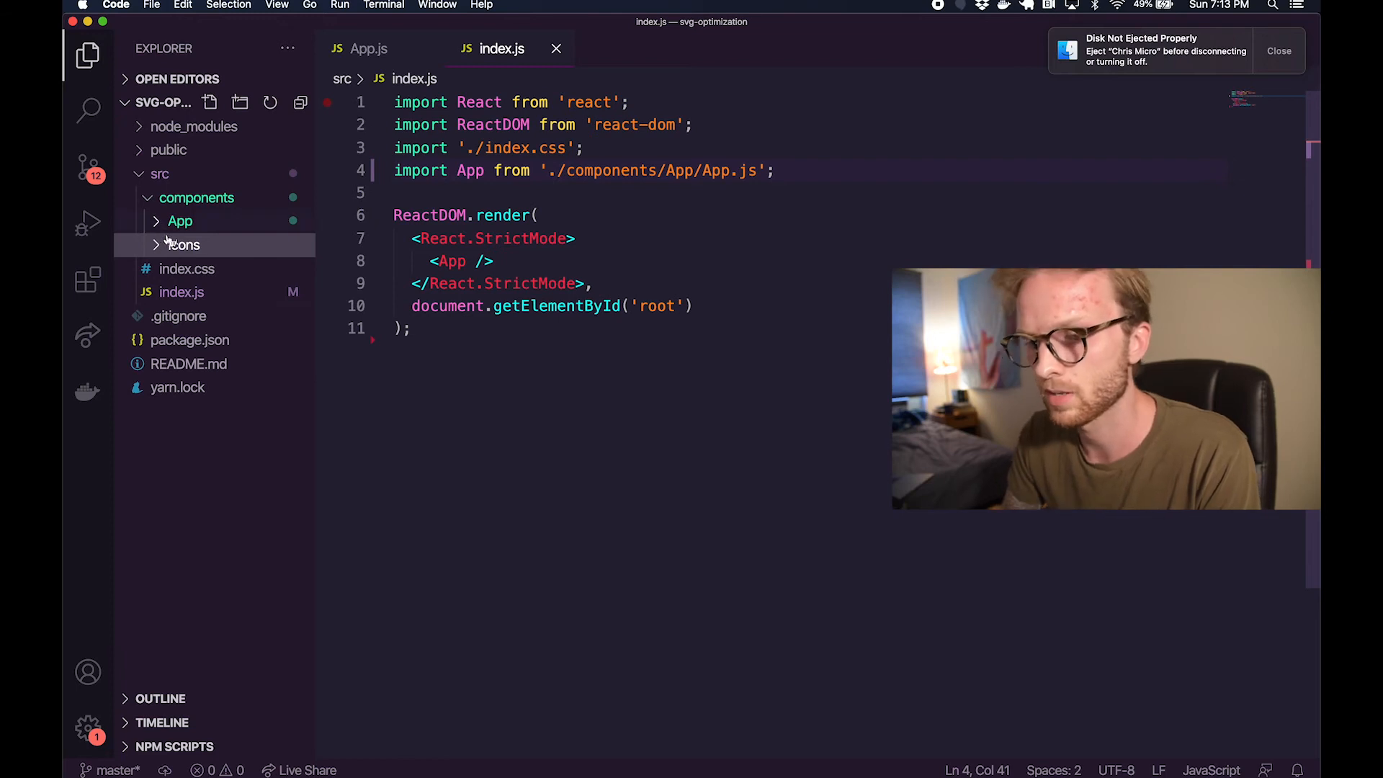
left_click(183, 244)
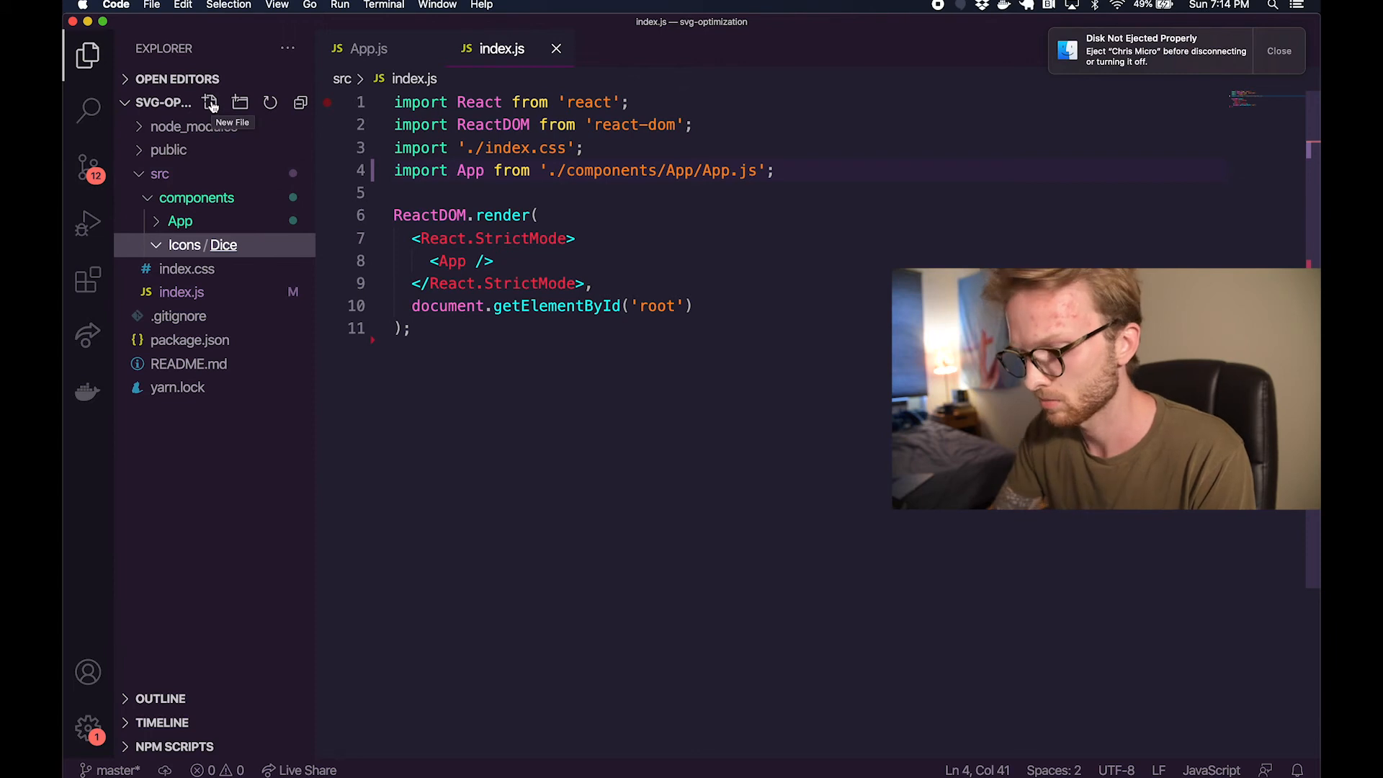
left_click(210, 102)
type("Dice.js")
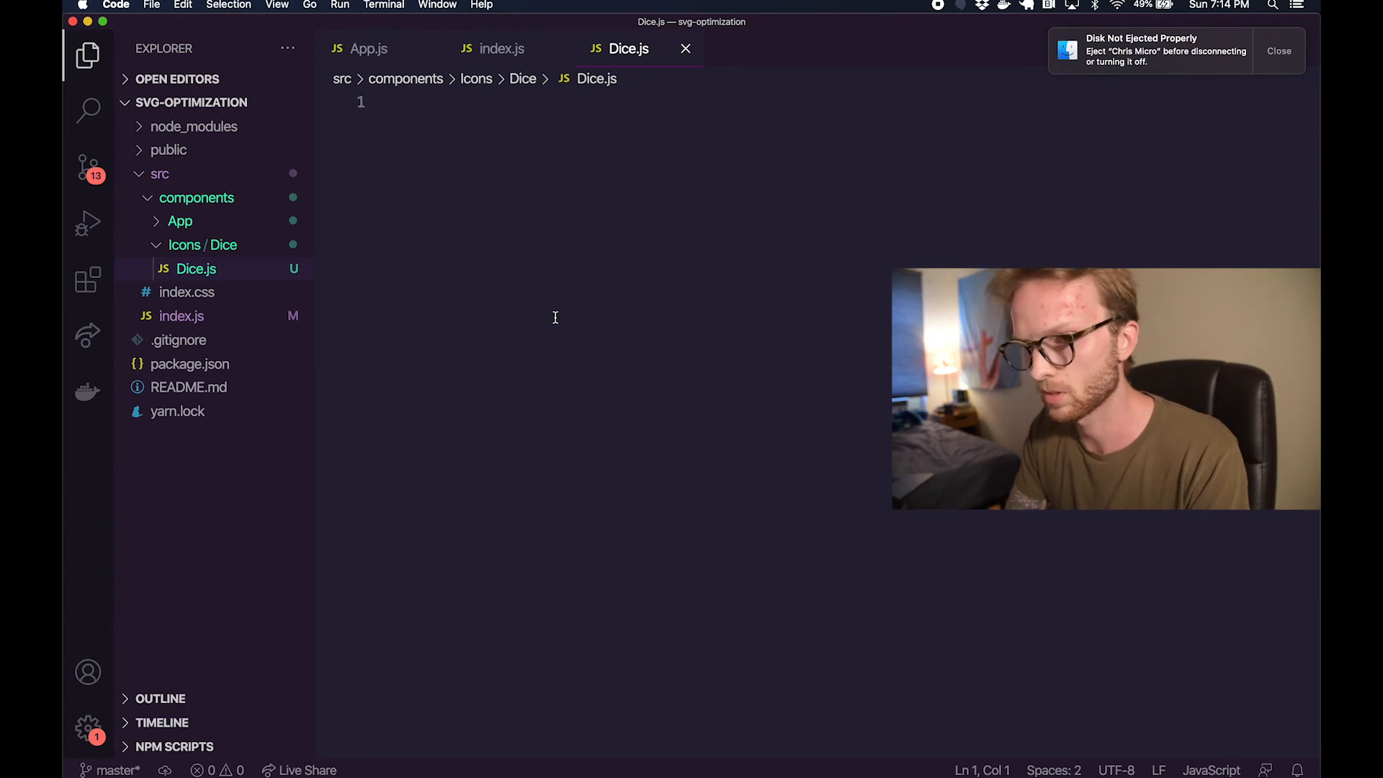
- Write the React import, a Dice arrow component with empty return, and 'export default Dice;'
type("import")
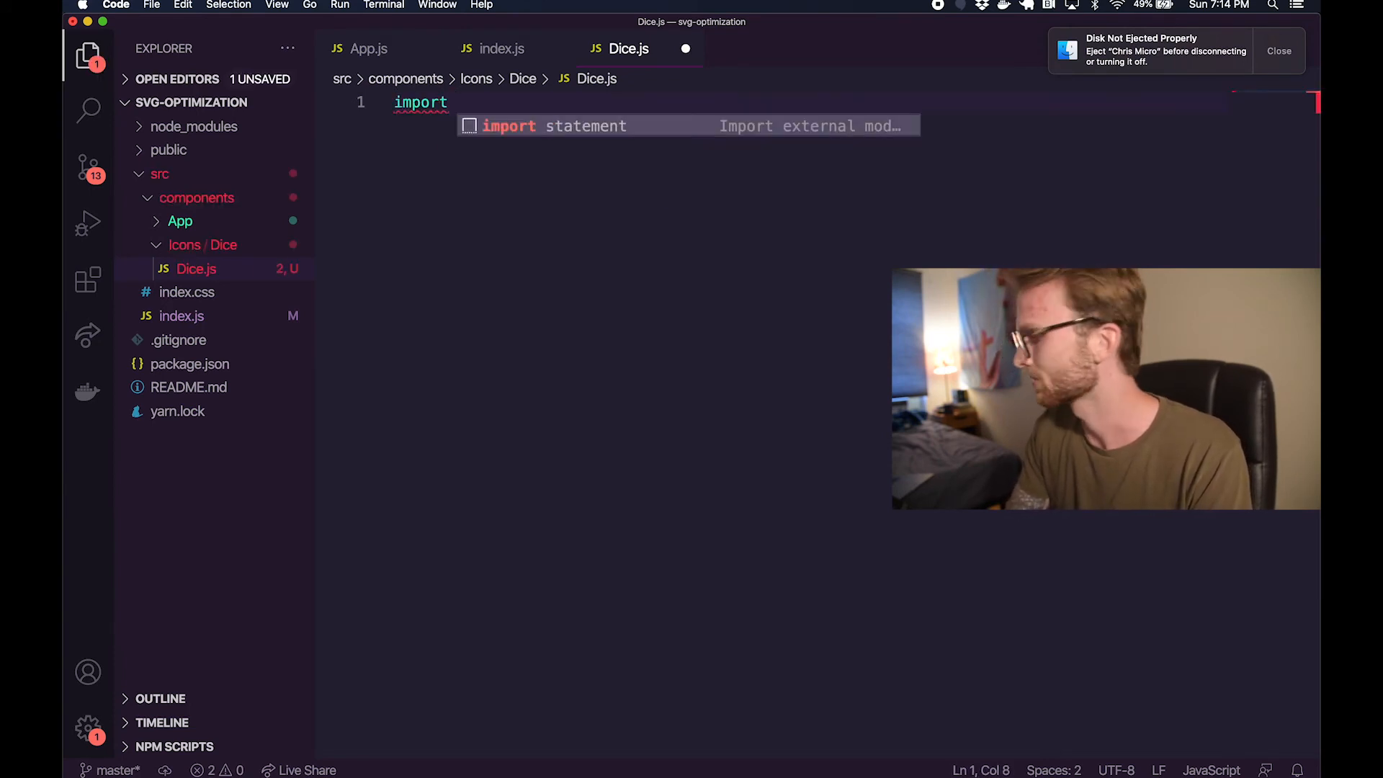
type("React")
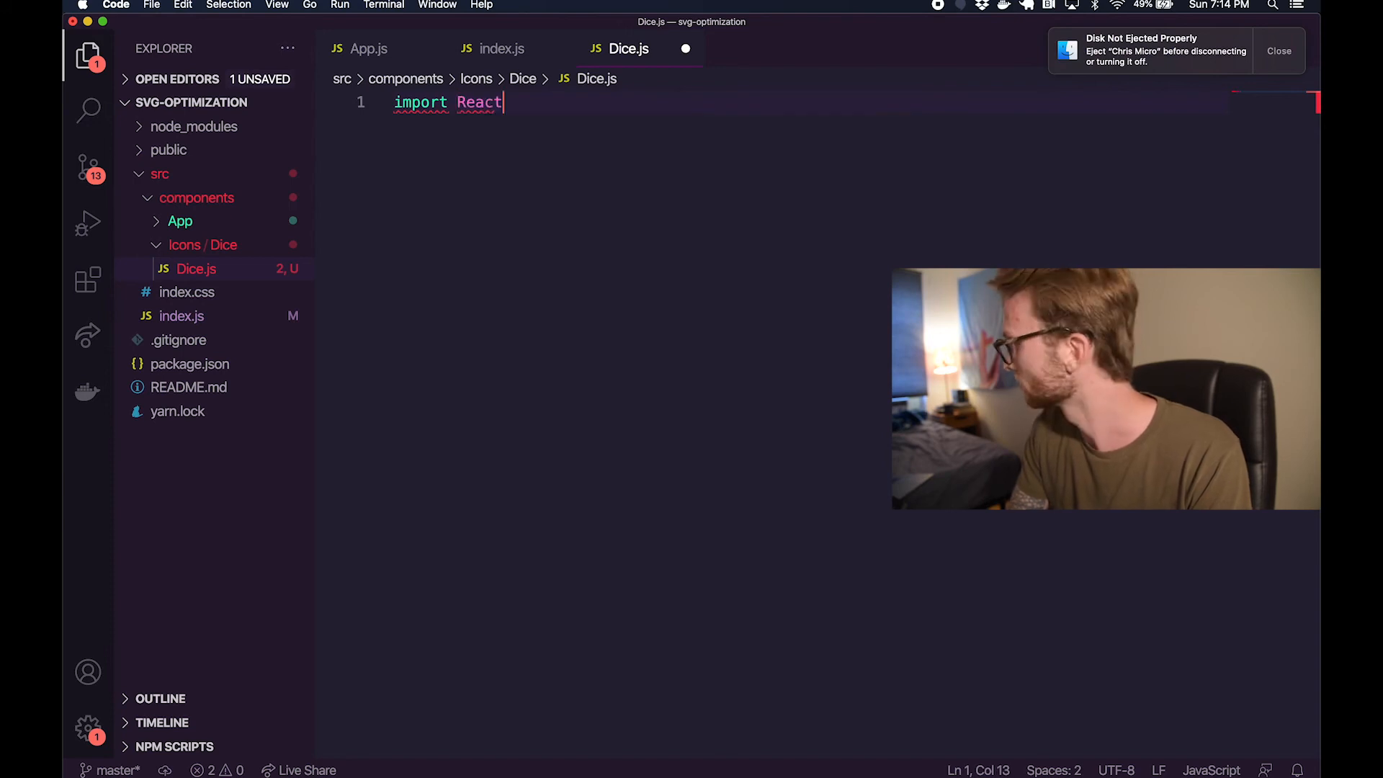
type("from 'react';")
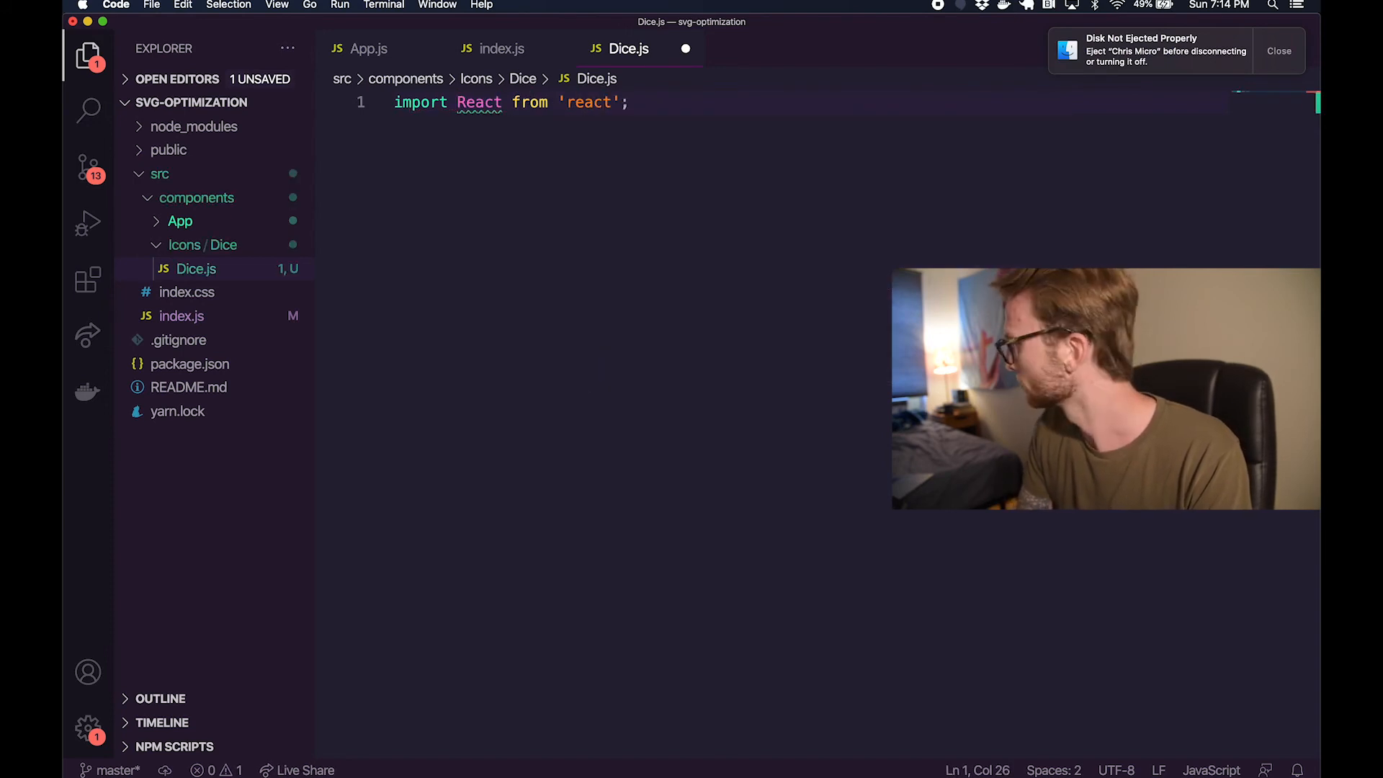
type("const D")
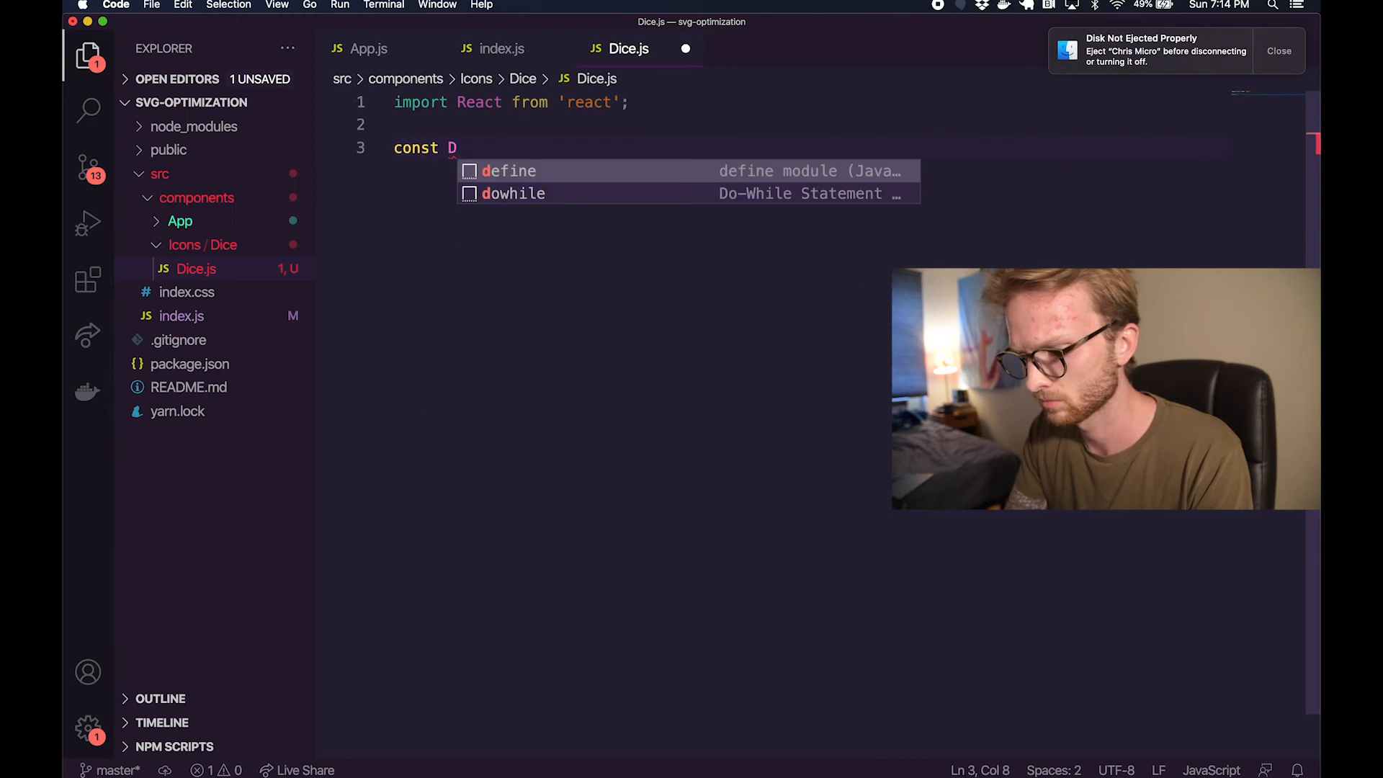
type("ice = () => {")
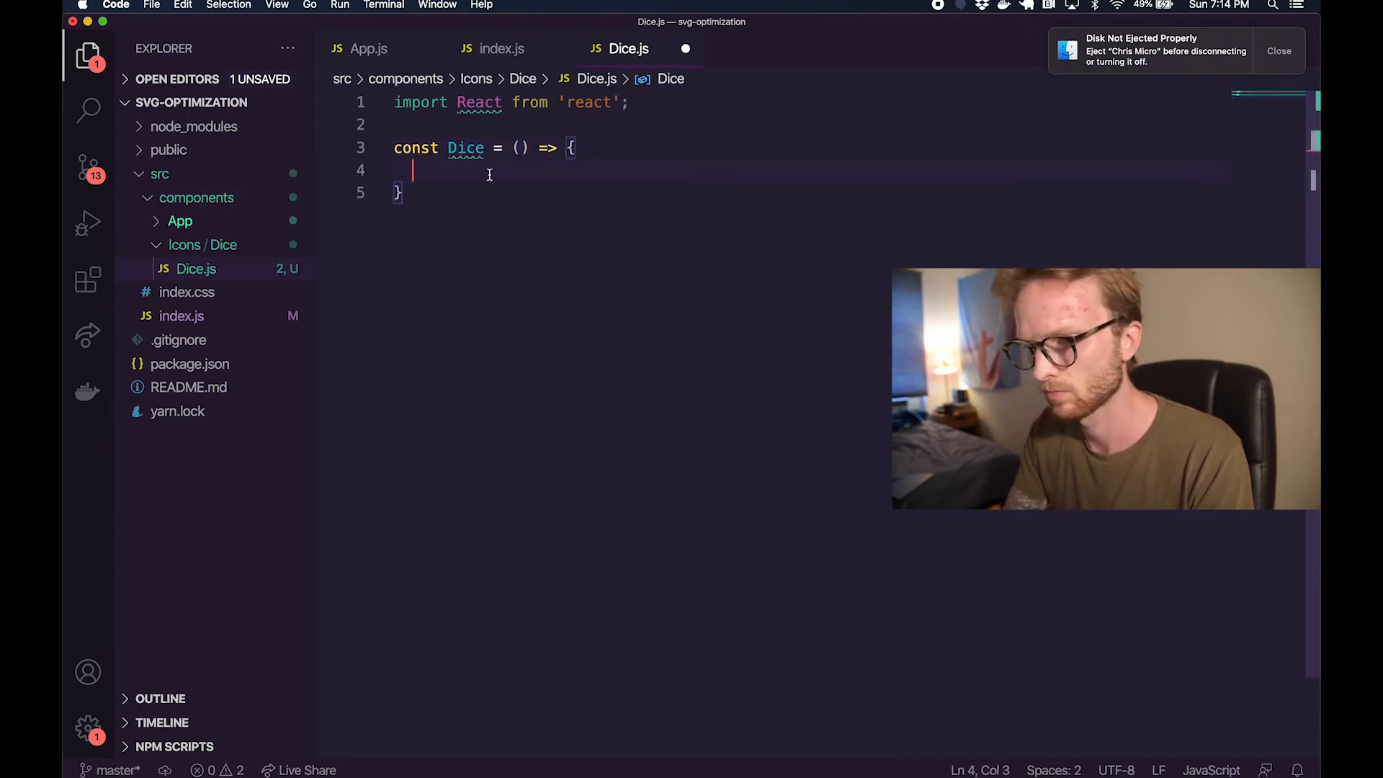
type("return (")
type(");")
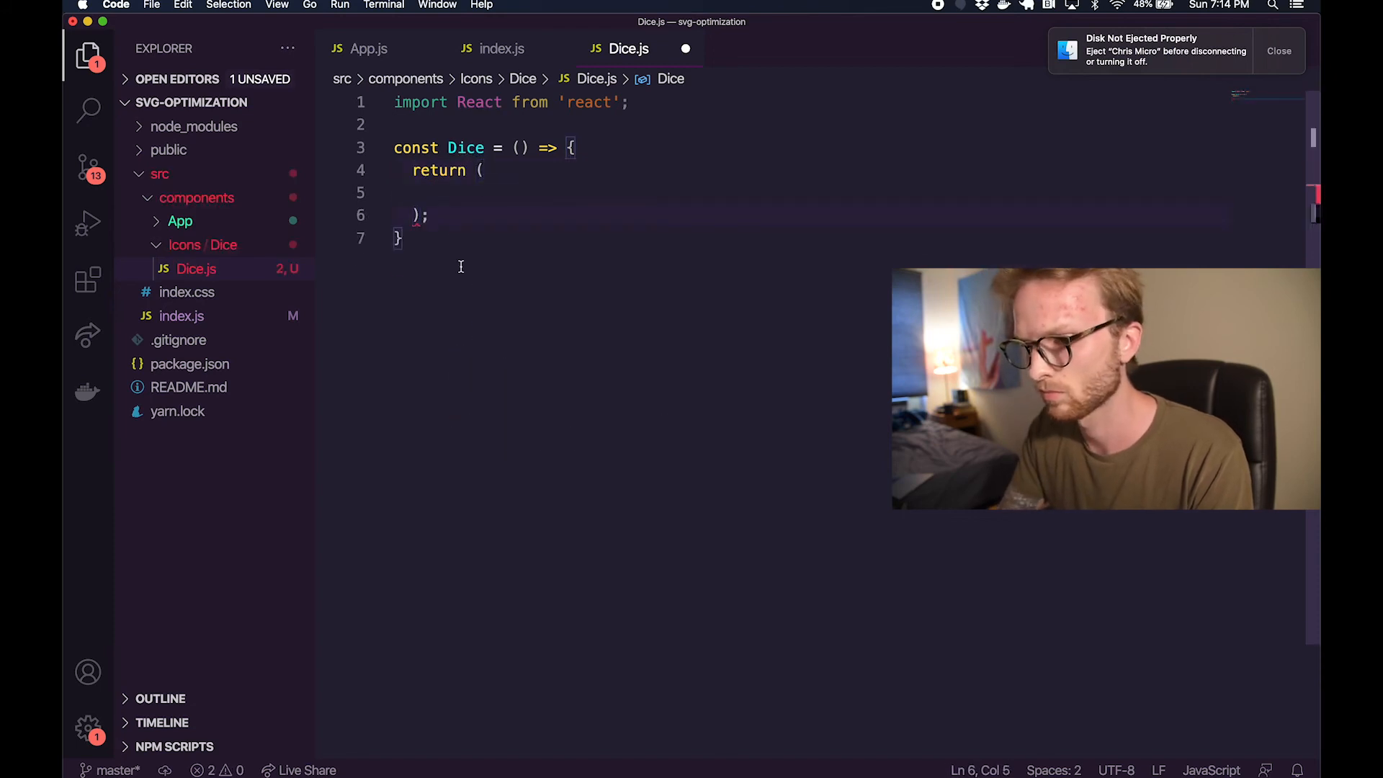
type("export default Dice;")
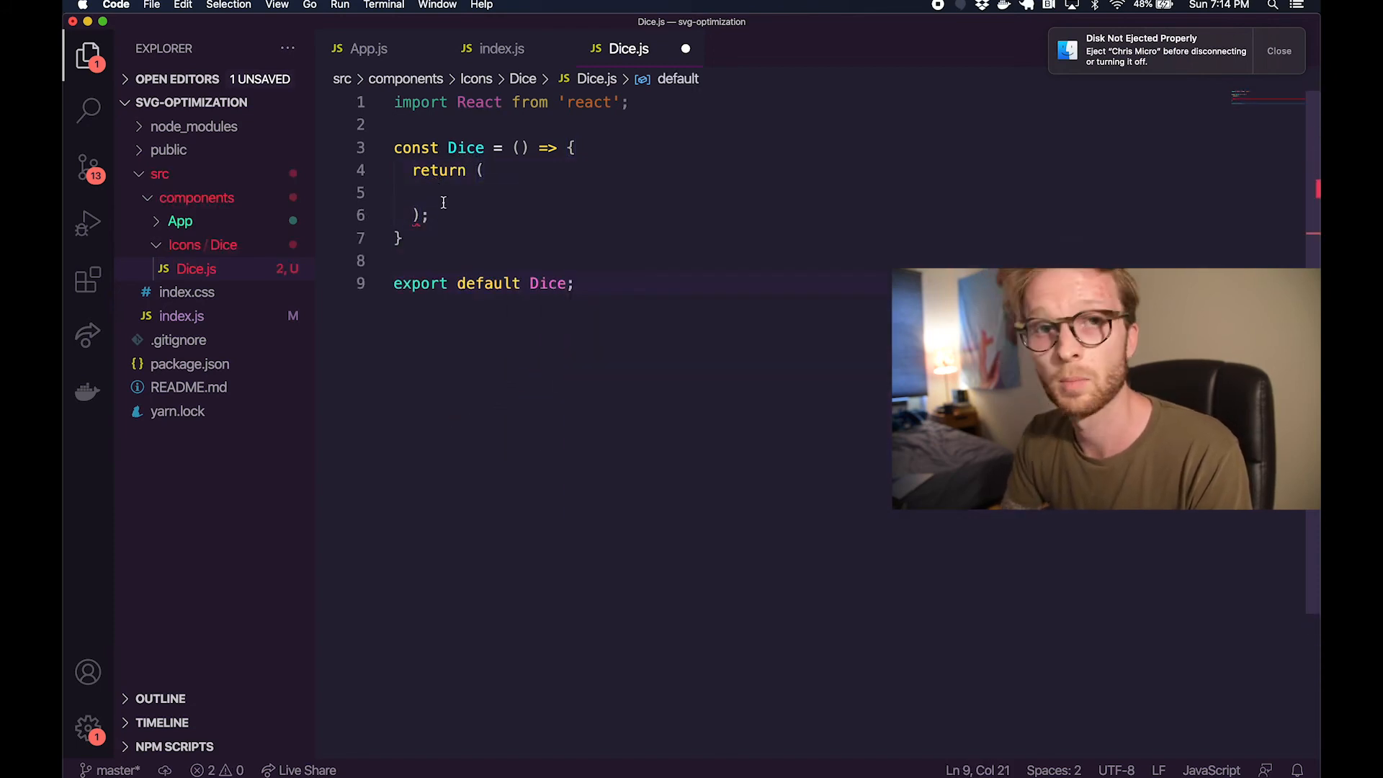